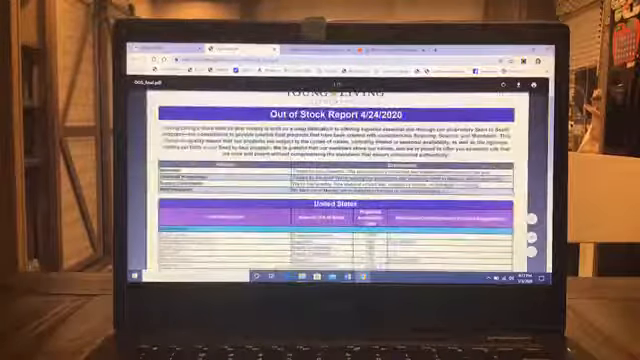
scroll("down", 3)
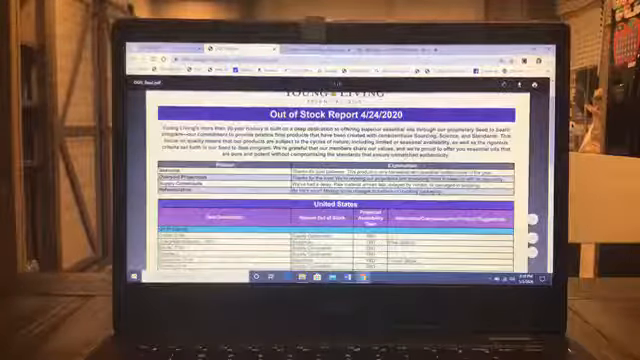
scroll("down", 3)
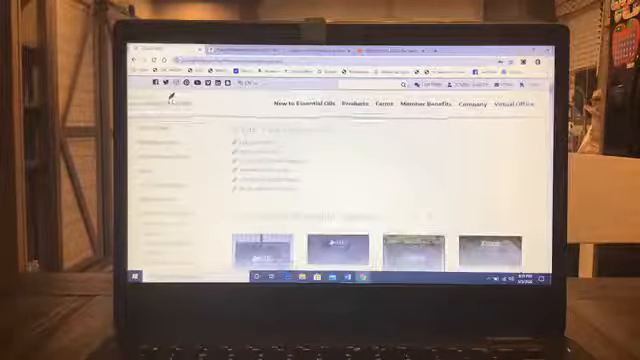
scroll("down", 3)
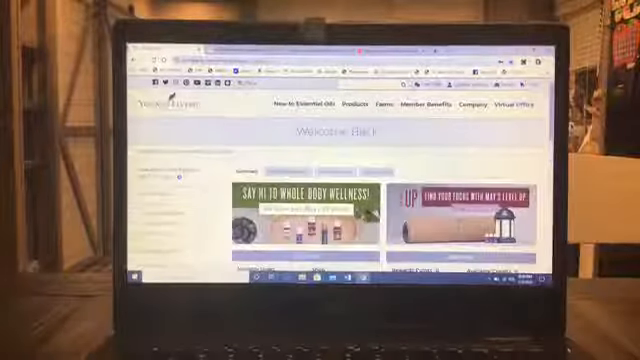
scroll("down", 3)
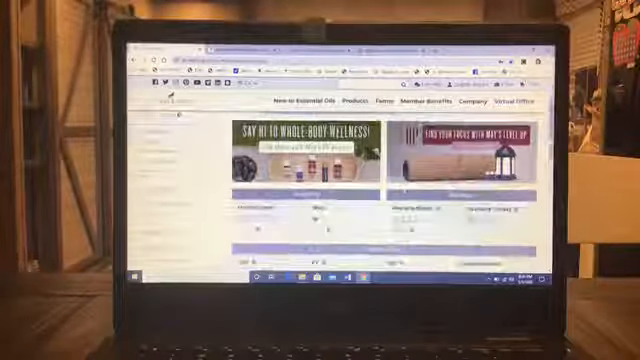